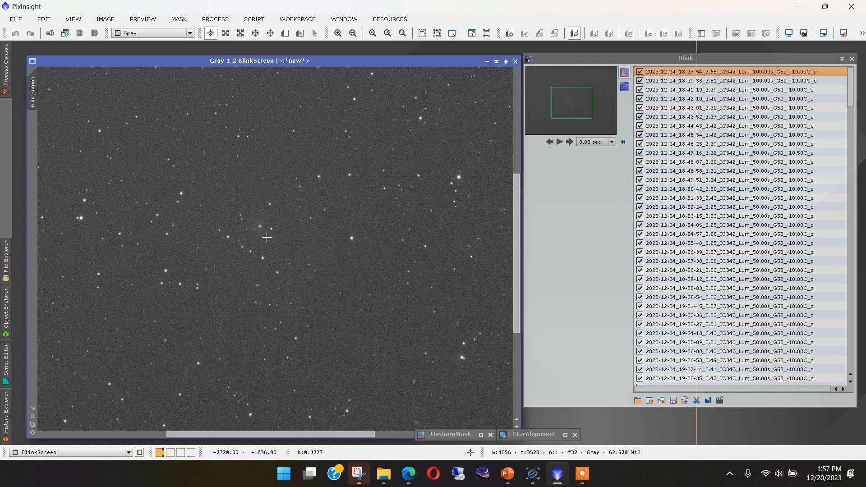
mouse_move(402, 212)
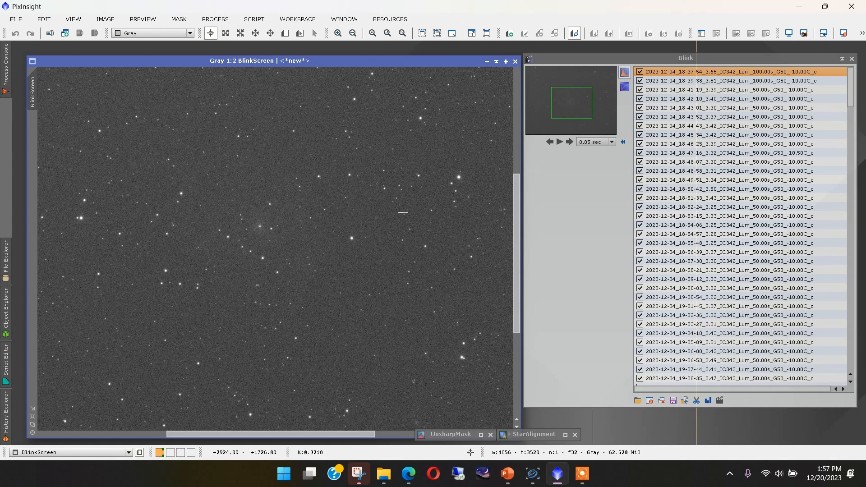
mouse_move(707, 360)
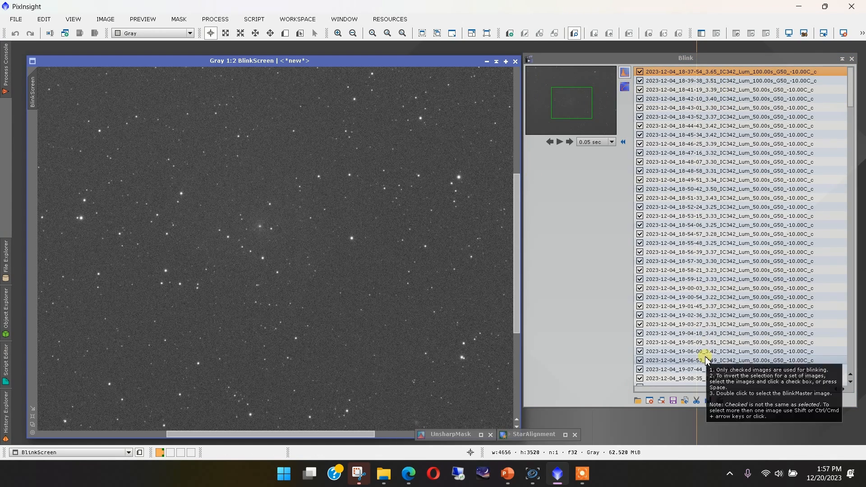
mouse_move(325, 192)
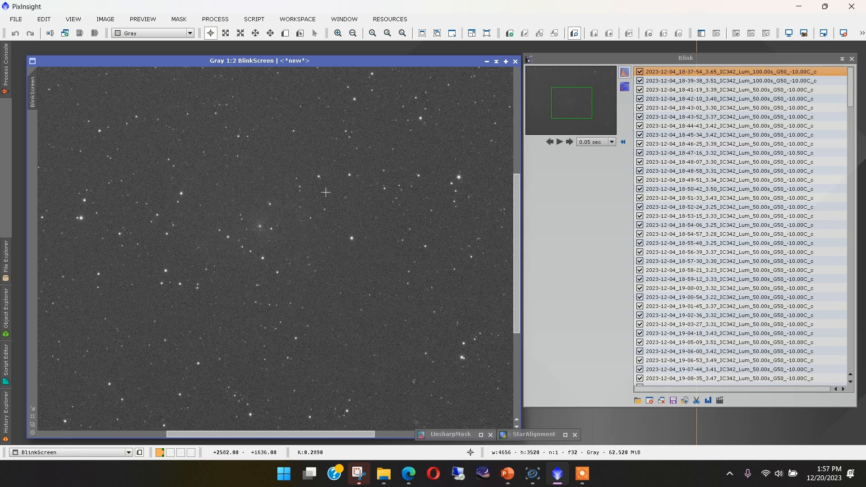
mouse_move(316, 343)
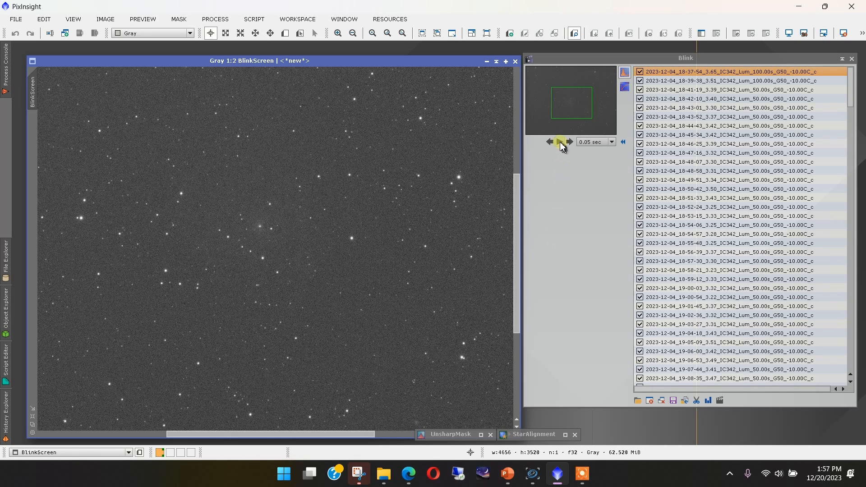
Play, pause and resume the Blink animation over the registered IC342 luminance frames
click(559, 142)
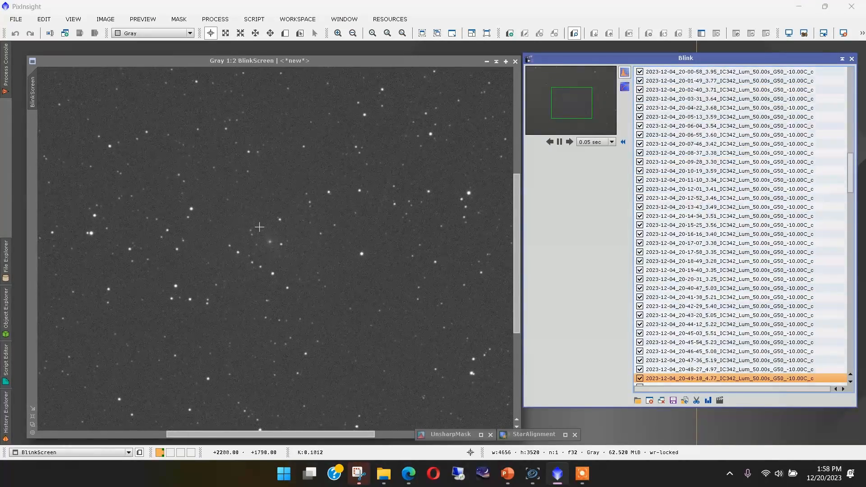
click(559, 142)
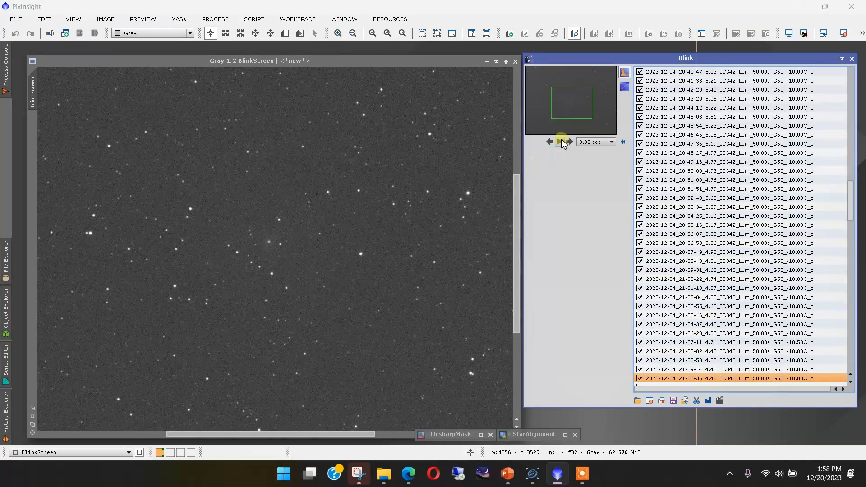
click(568, 141)
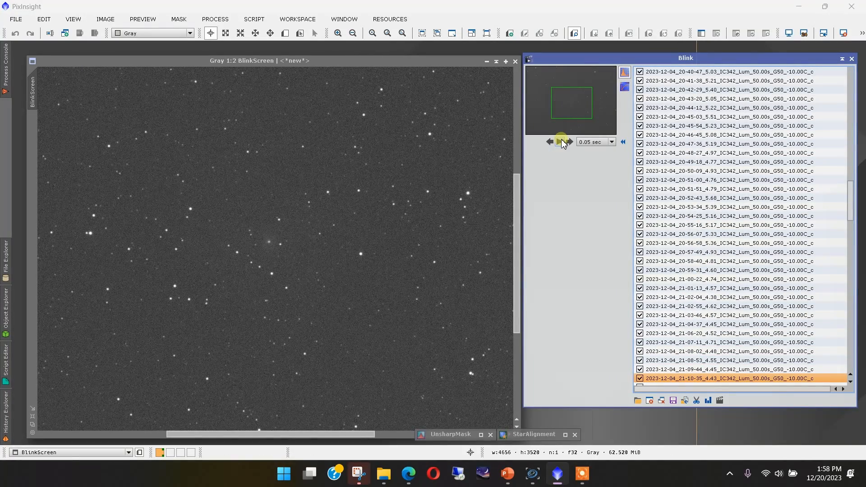
click(531, 473)
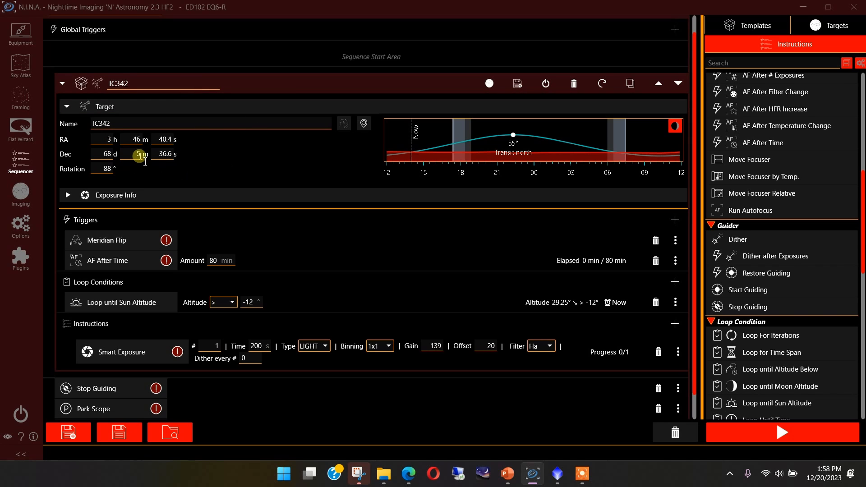
mouse_move(326, 224)
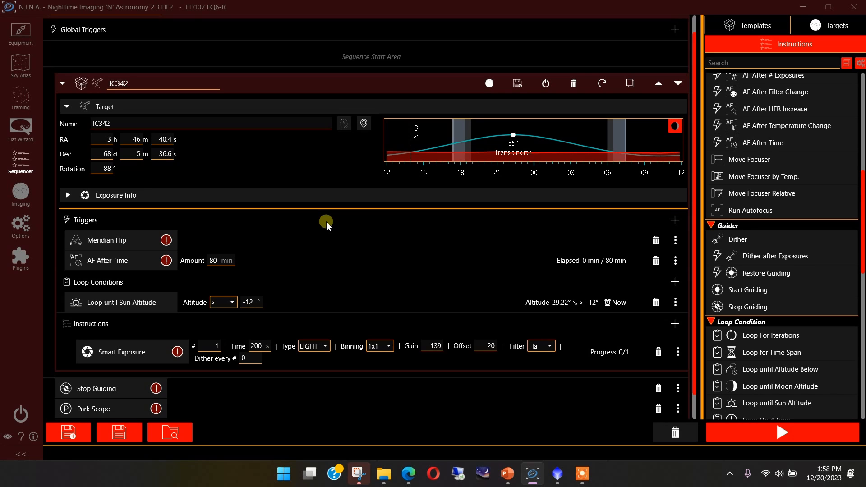
mouse_move(156, 270)
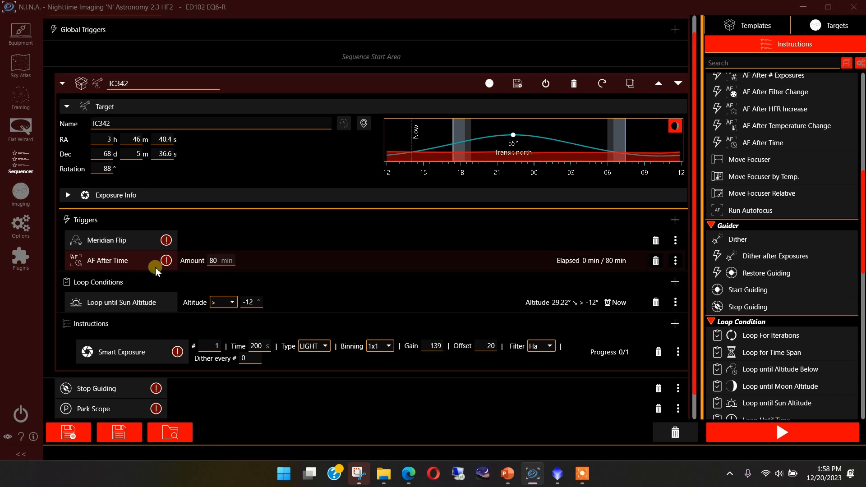
mouse_move(160, 276)
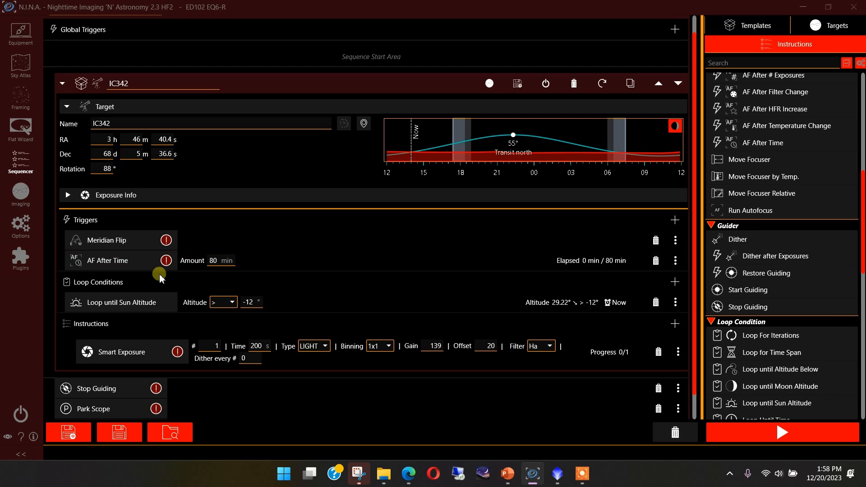
mouse_move(135, 240)
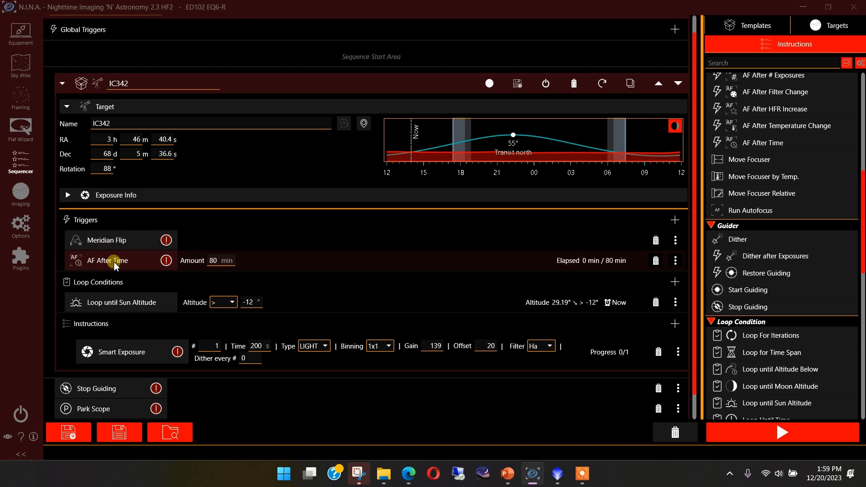
mouse_move(213, 270)
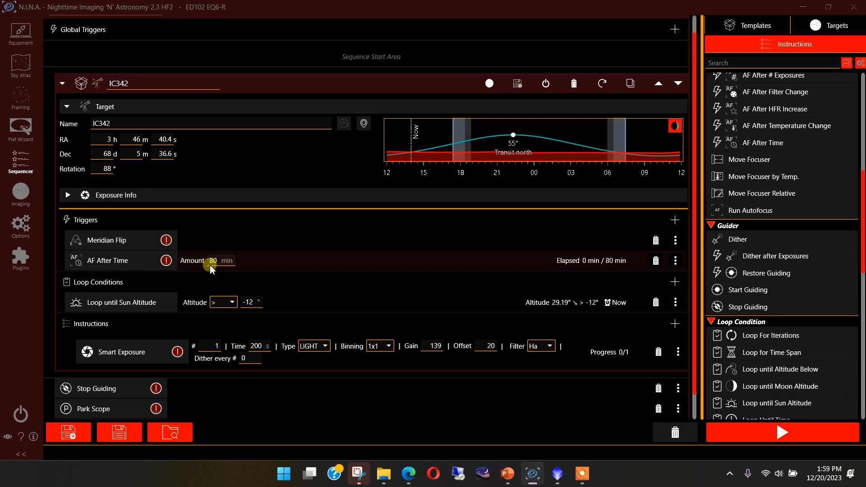
mouse_move(166, 269)
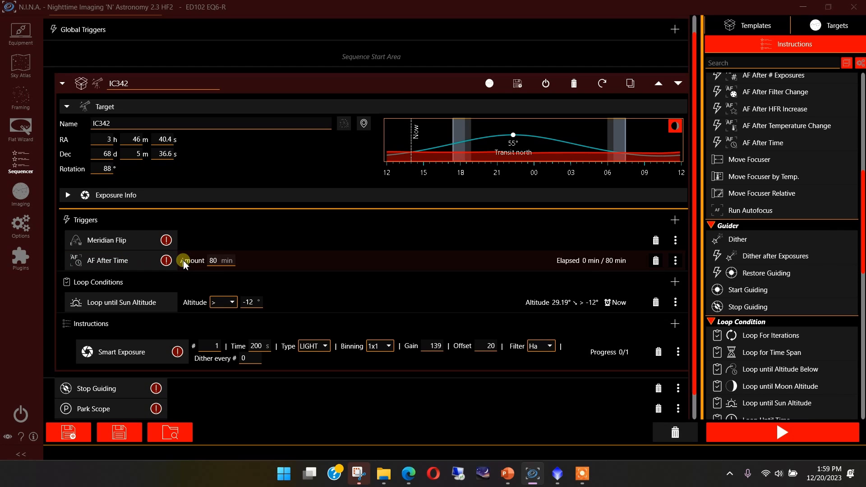
mouse_move(210, 322)
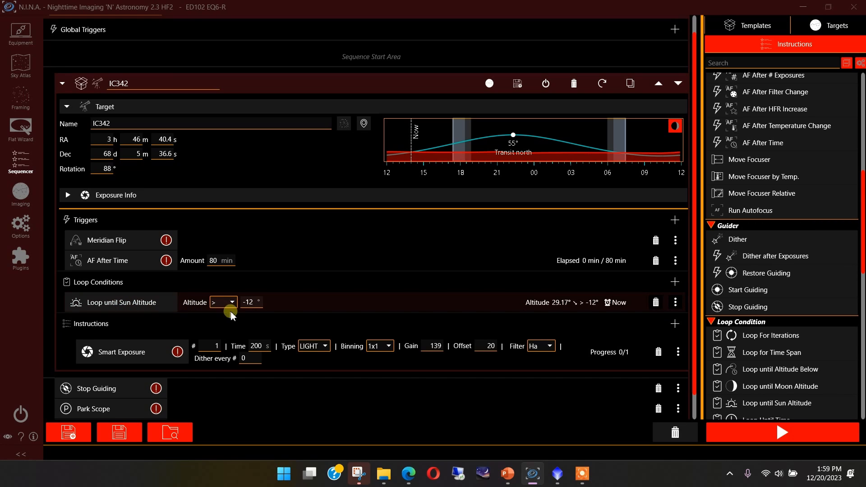
mouse_move(243, 330)
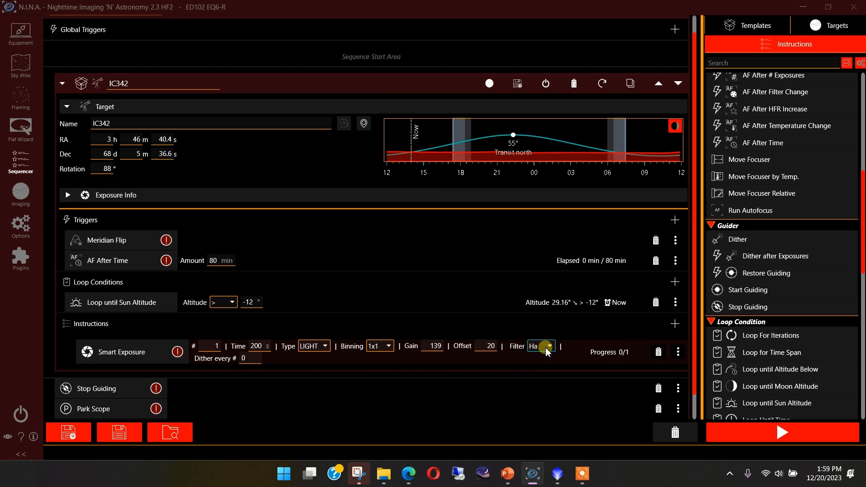
mouse_move(255, 306)
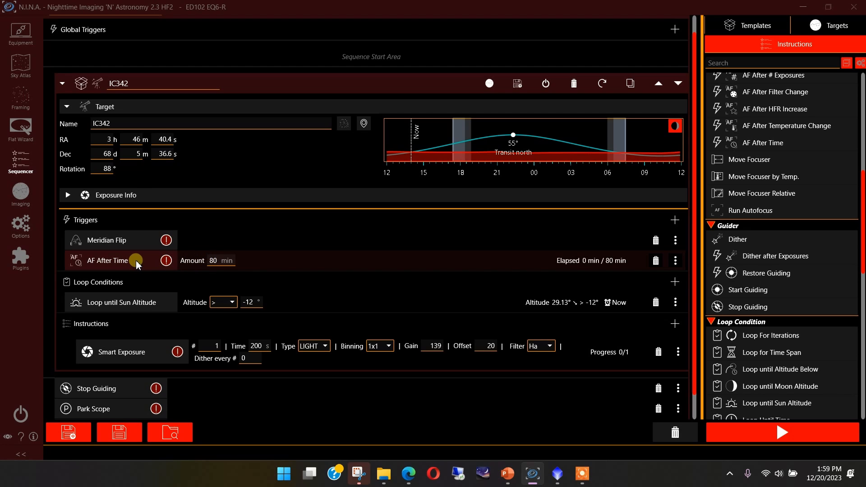
mouse_move(170, 292)
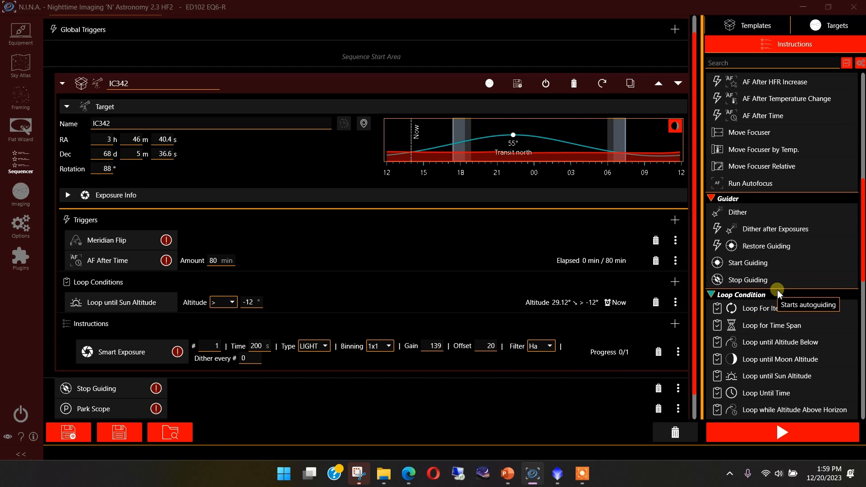
Delete the Center After Drift trigger, keeping Meridian Flip and AF After Time
scroll(down, 3)
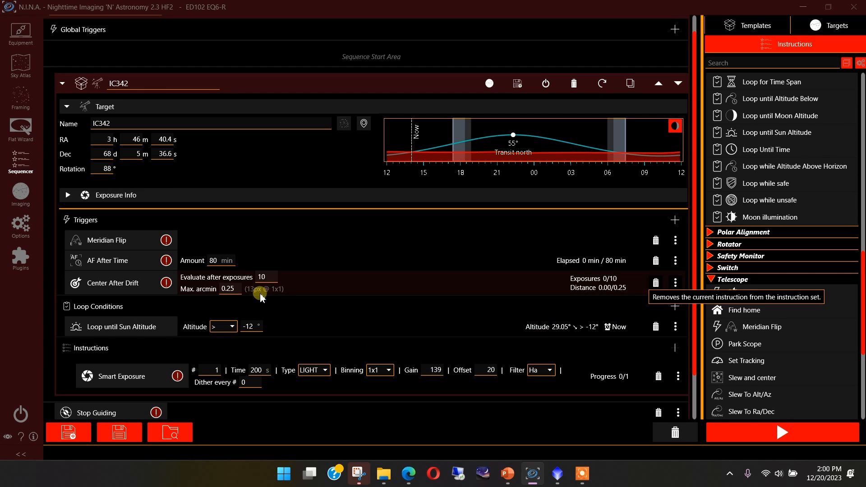
mouse_move(265, 302)
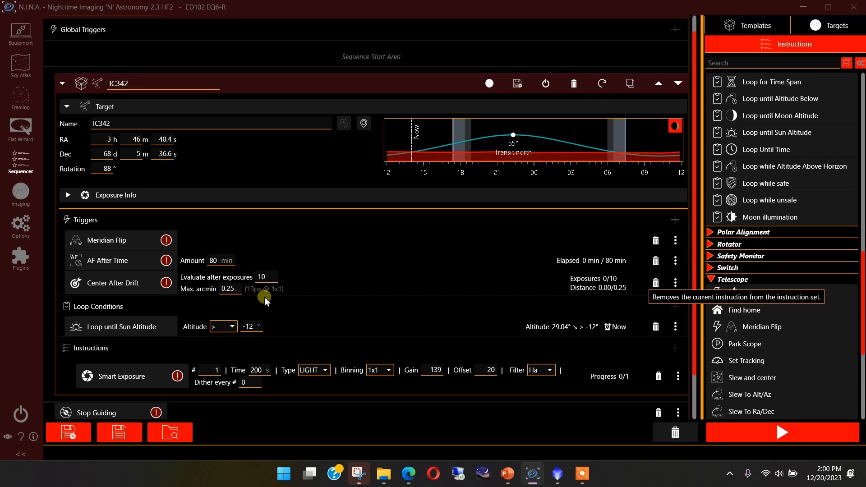
mouse_move(378, 301)
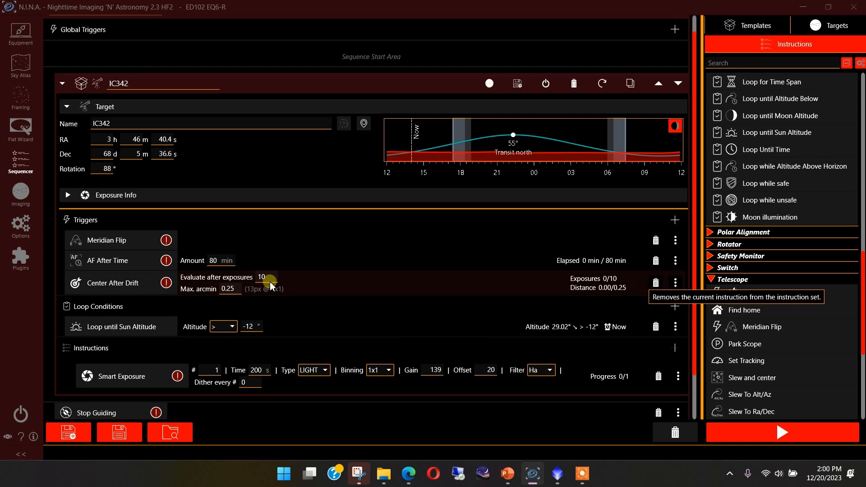
mouse_move(543, 377)
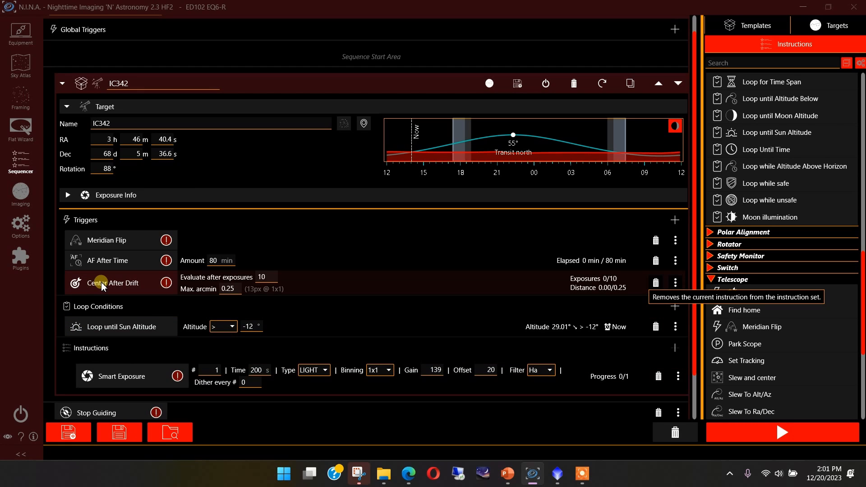
mouse_move(427, 363)
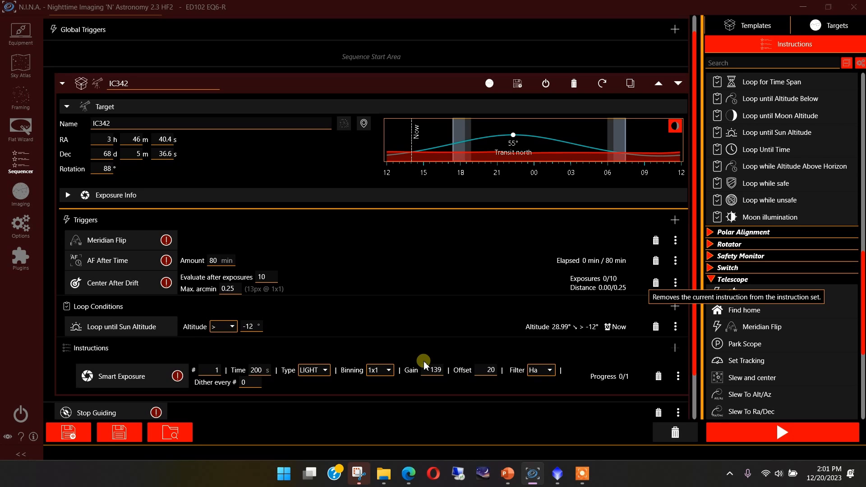
mouse_move(274, 299)
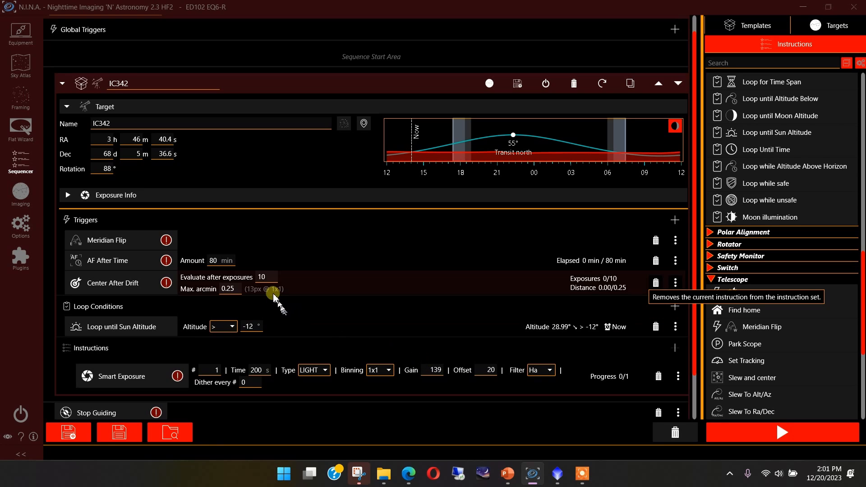
mouse_move(208, 292)
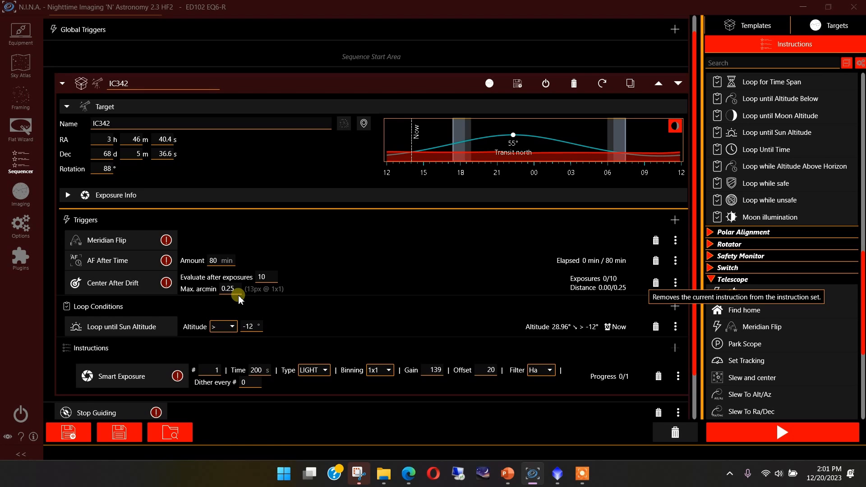
mouse_move(225, 300)
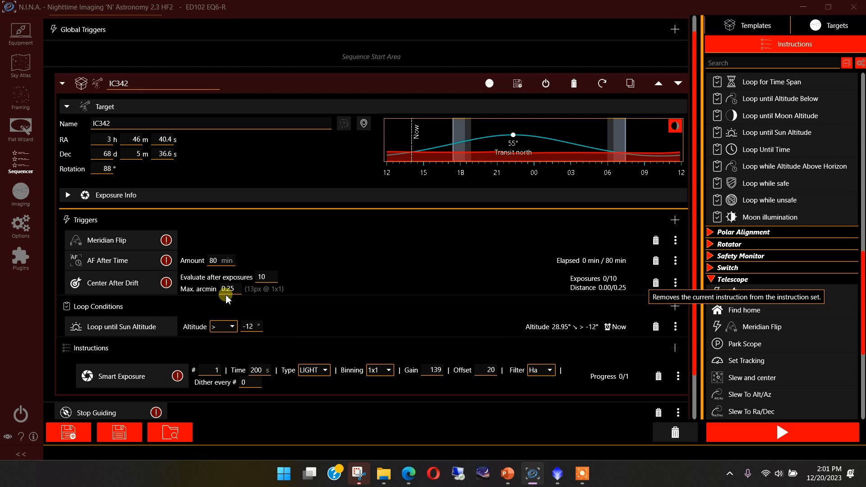
mouse_move(139, 278)
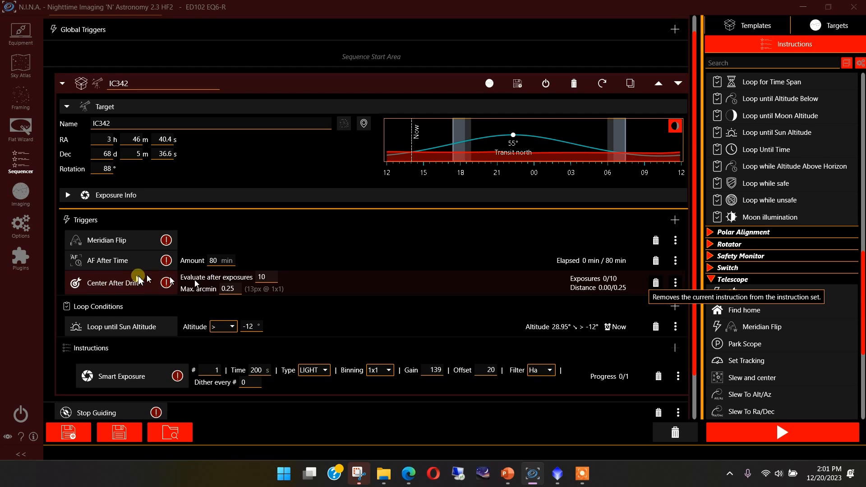
click(655, 283)
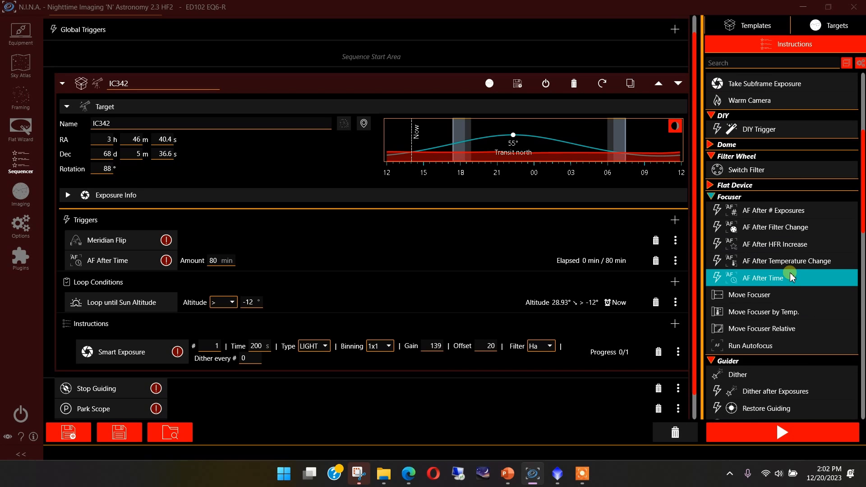
scroll(up, 3)
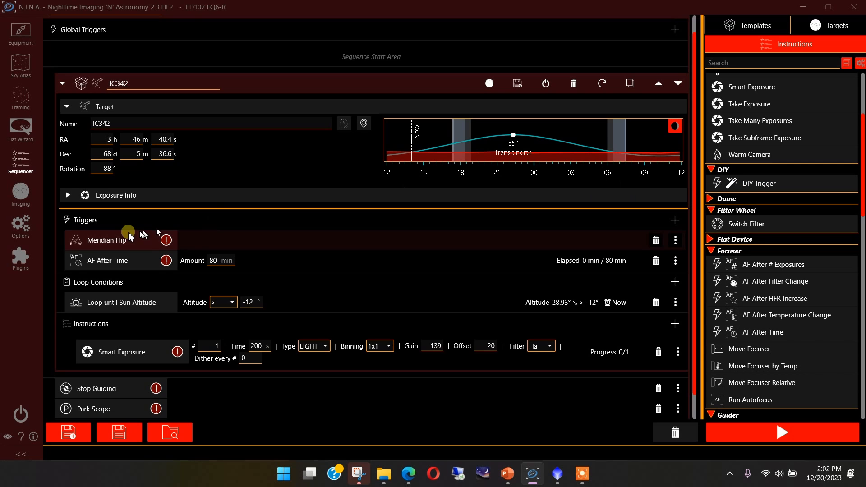
click(20, 259)
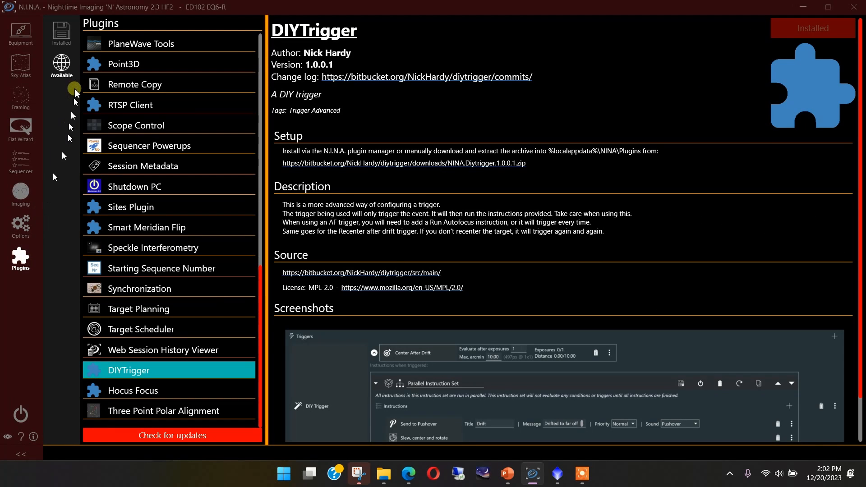
mouse_move(97, 414)
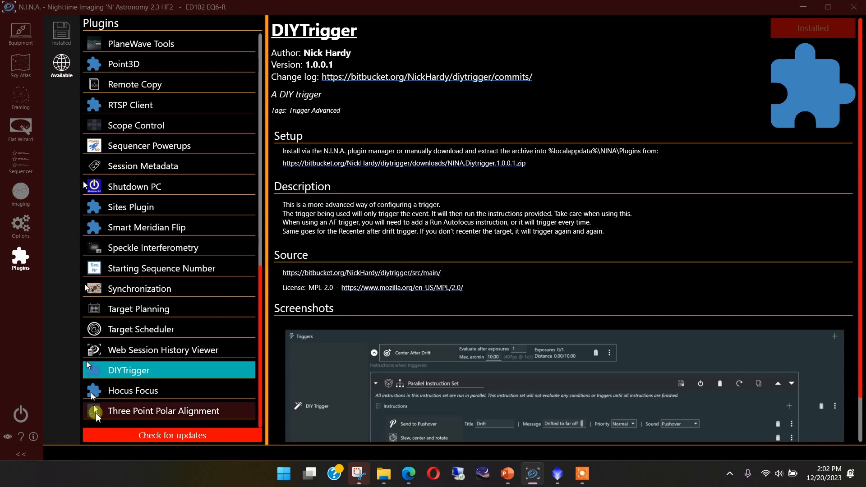
mouse_move(163, 149)
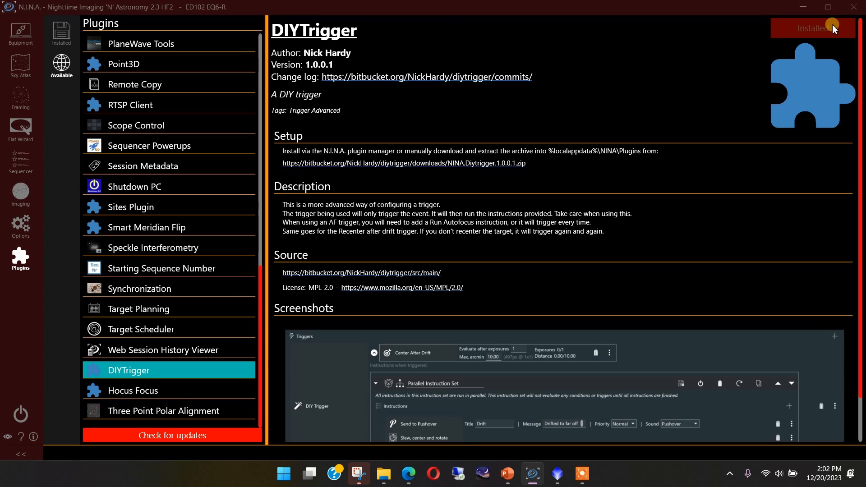
mouse_move(820, 49)
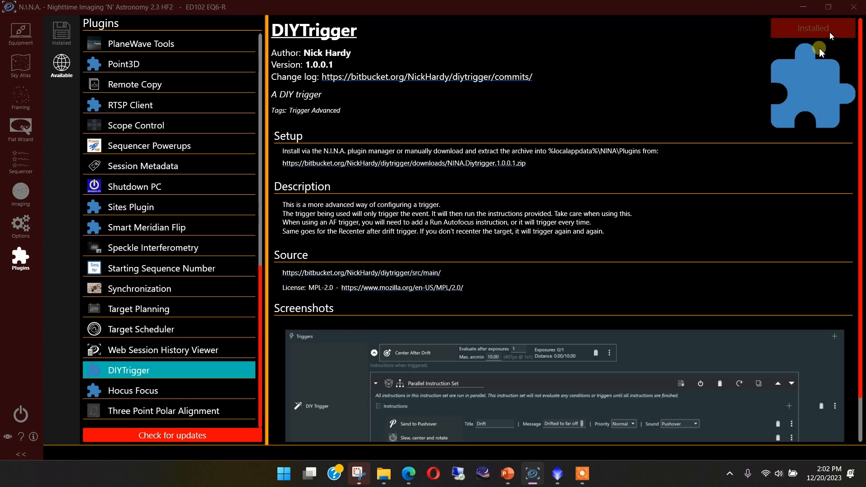
mouse_move(81, 353)
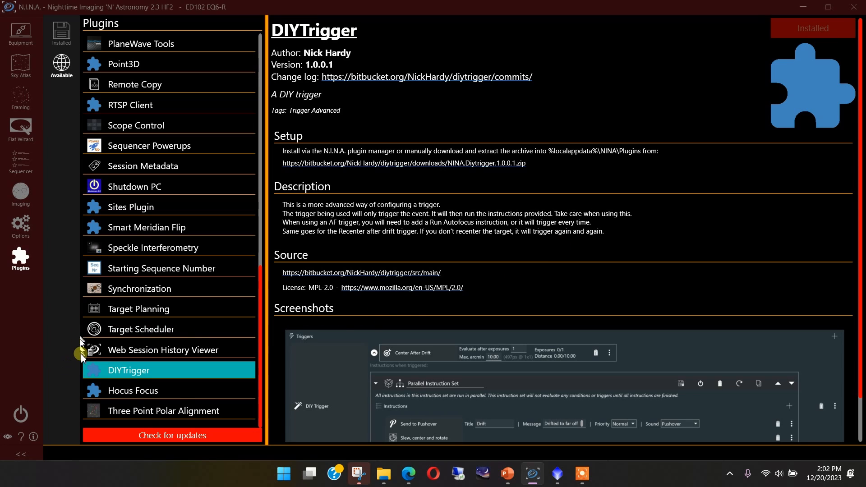
click(21, 156)
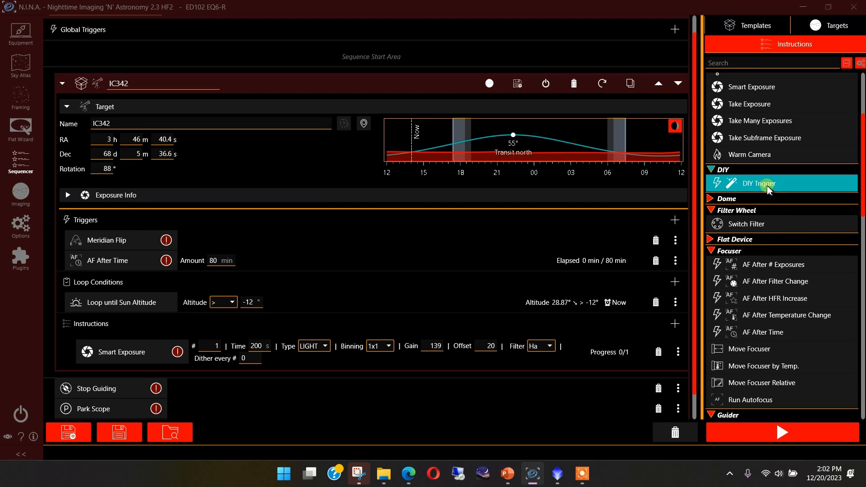
mouse_move(767, 183)
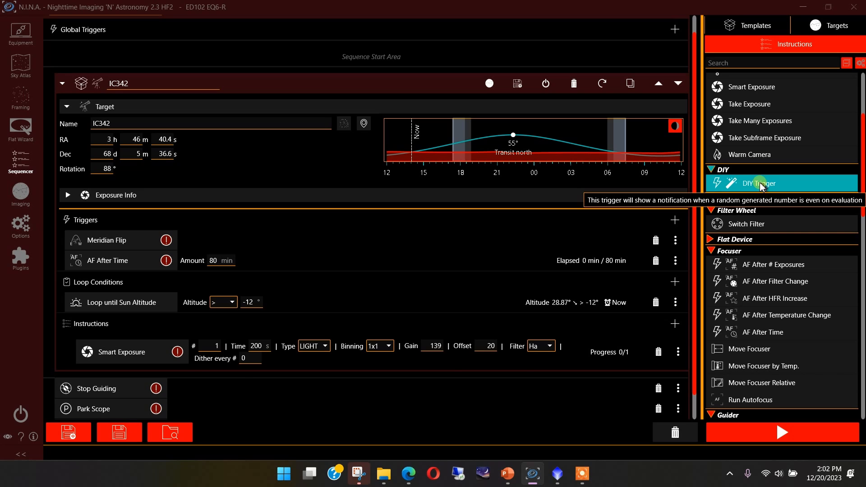
Add a DIY Trigger to the IC342 triggers with an AF After Time condition
click(760, 183)
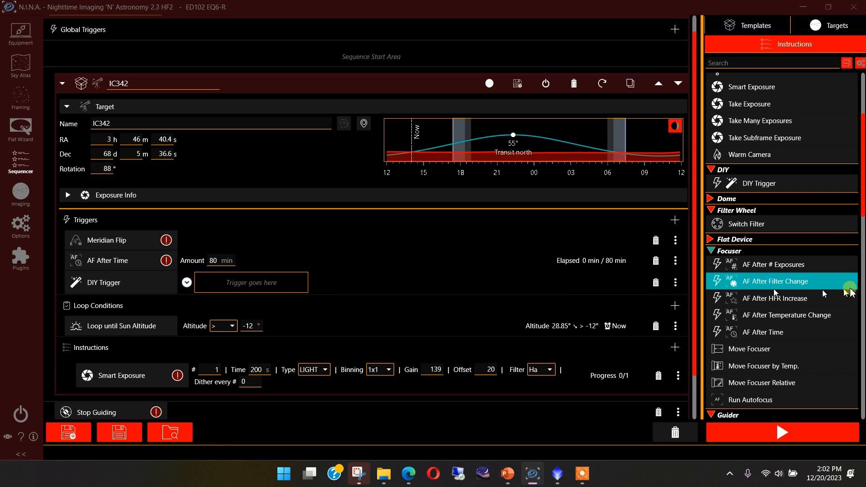
mouse_move(776, 281)
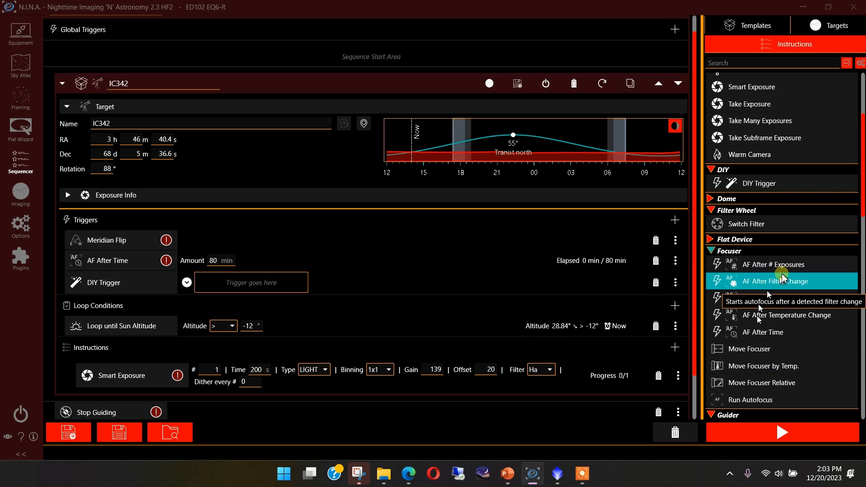
scroll(down, 3)
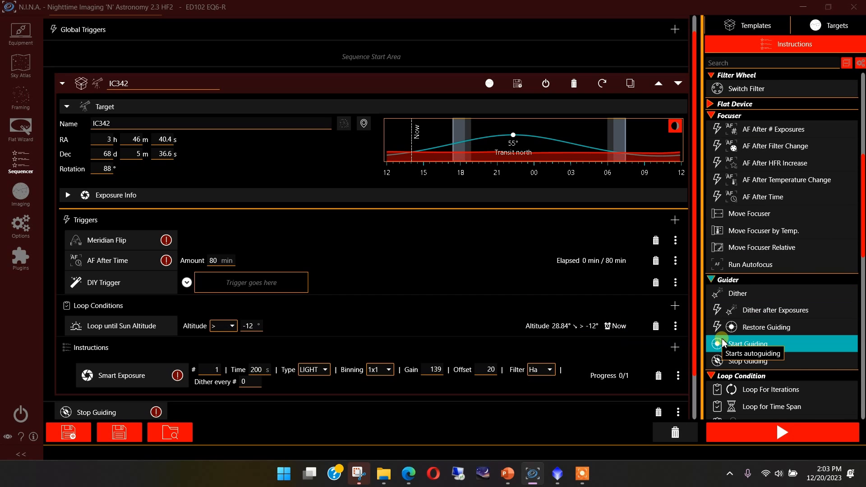
scroll(down, 3)
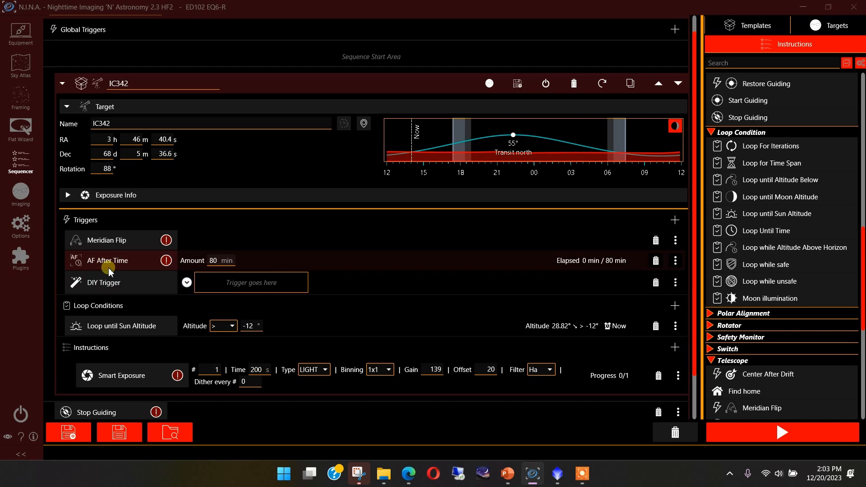
mouse_move(317, 260)
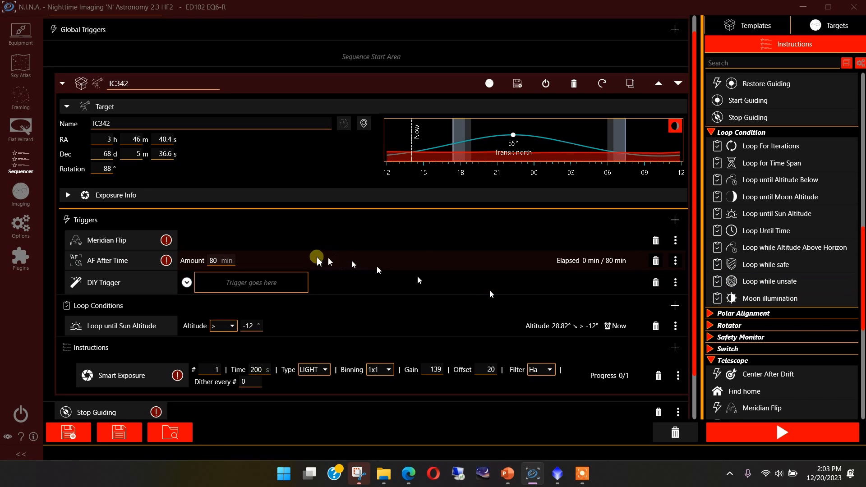
scroll(up, 3)
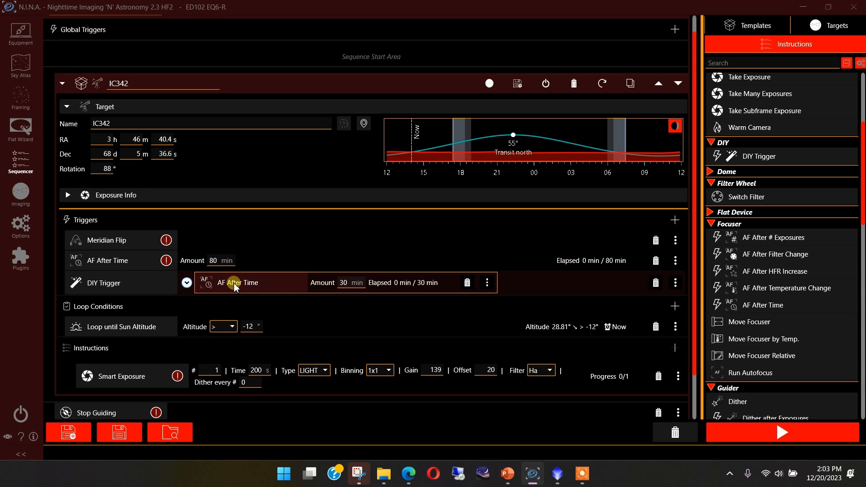
mouse_move(135, 259)
text(80)
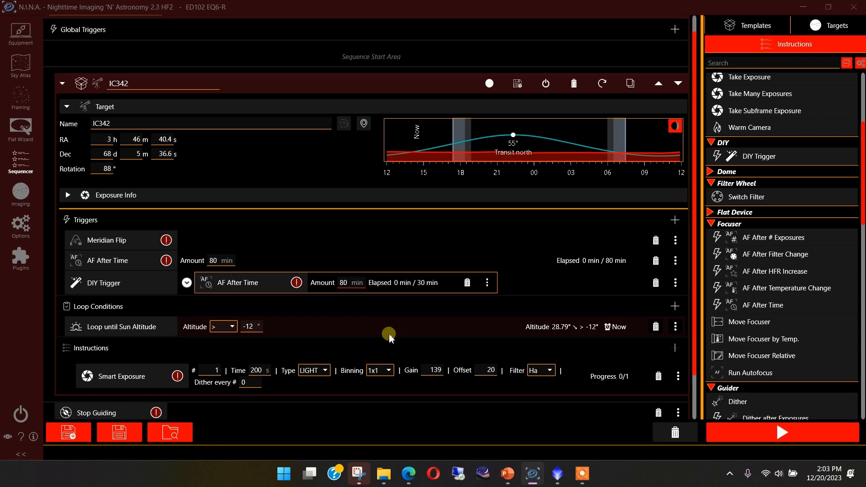
Have the DIY Trigger run Autofocus when triggered and remove the standalone AF After Time trigger
click(187, 282)
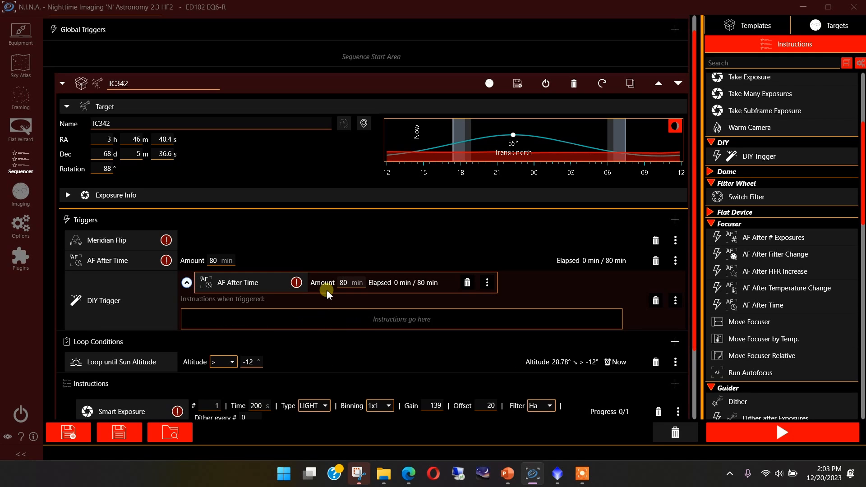
mouse_move(338, 319)
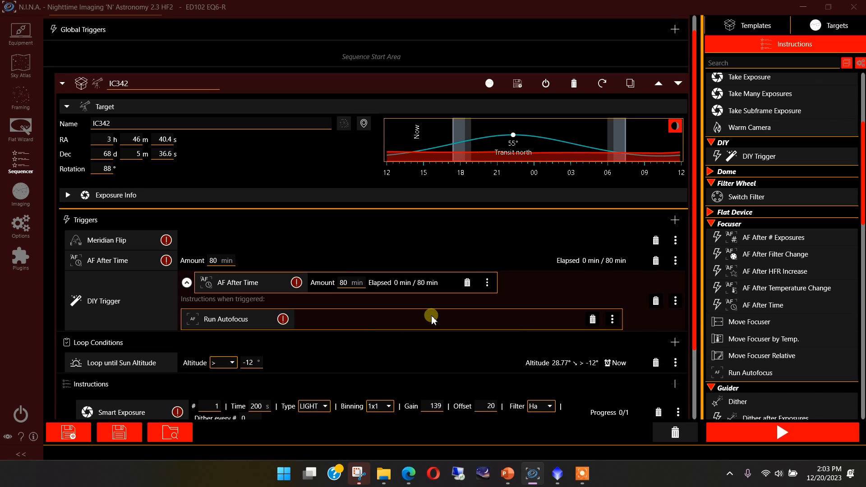
mouse_move(138, 323)
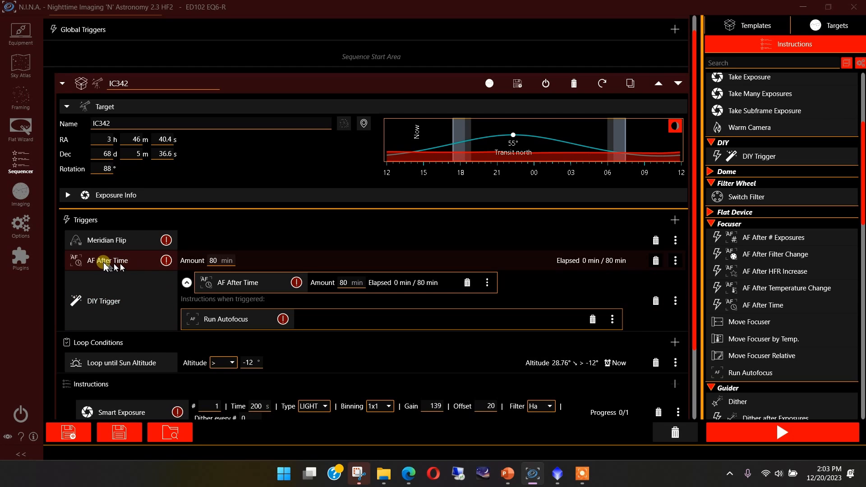
mouse_move(167, 260)
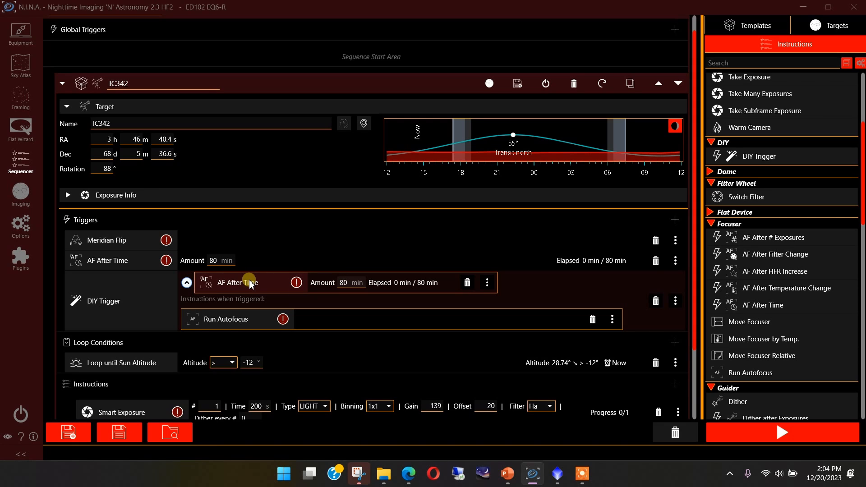
mouse_move(259, 331)
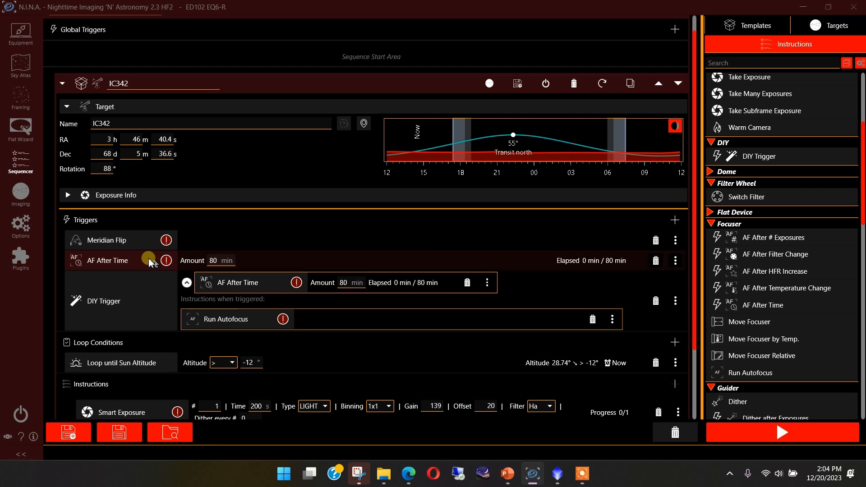
click(185, 262)
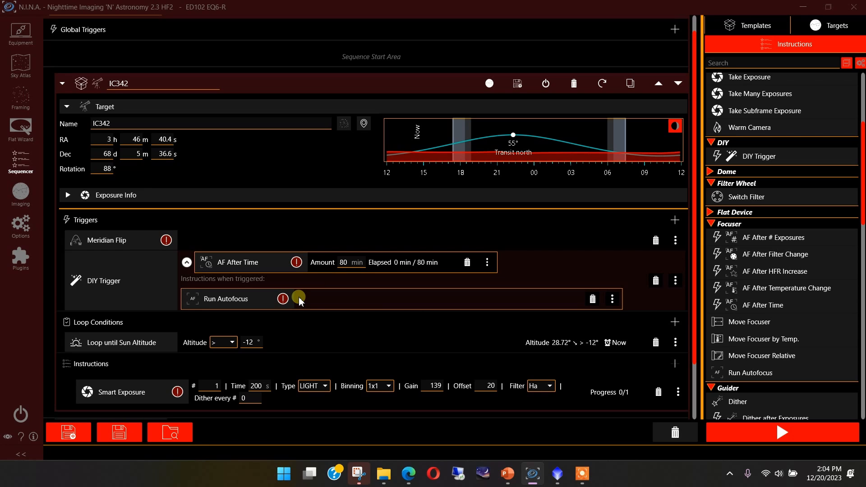
mouse_move(311, 307)
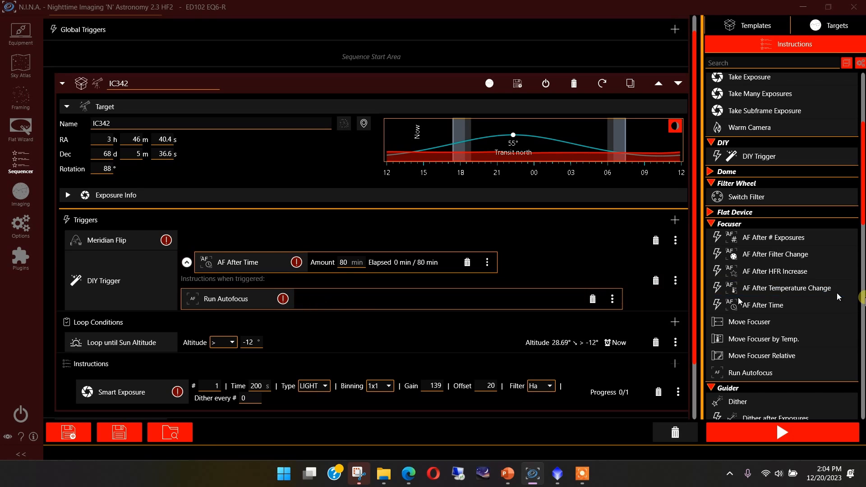
scroll(down, 3)
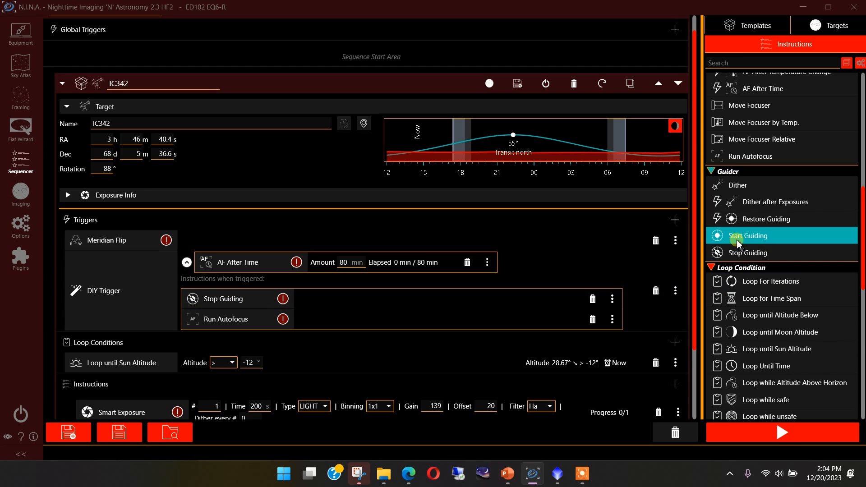
click(755, 235)
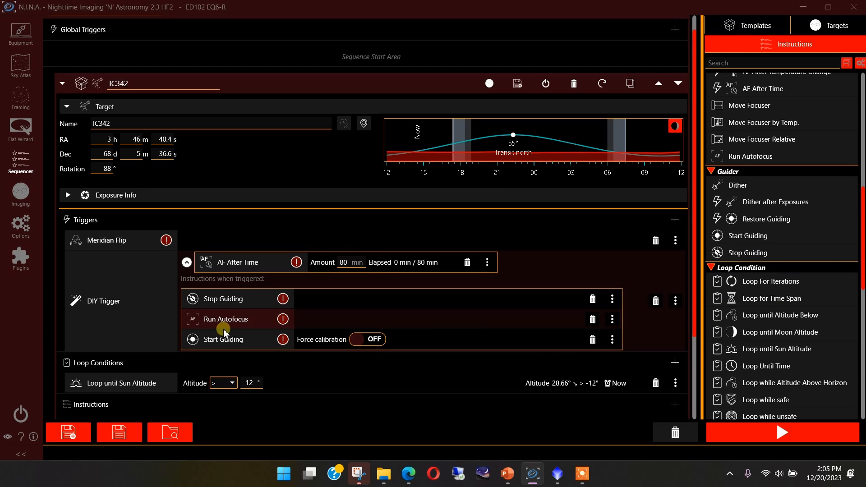
mouse_move(232, 324)
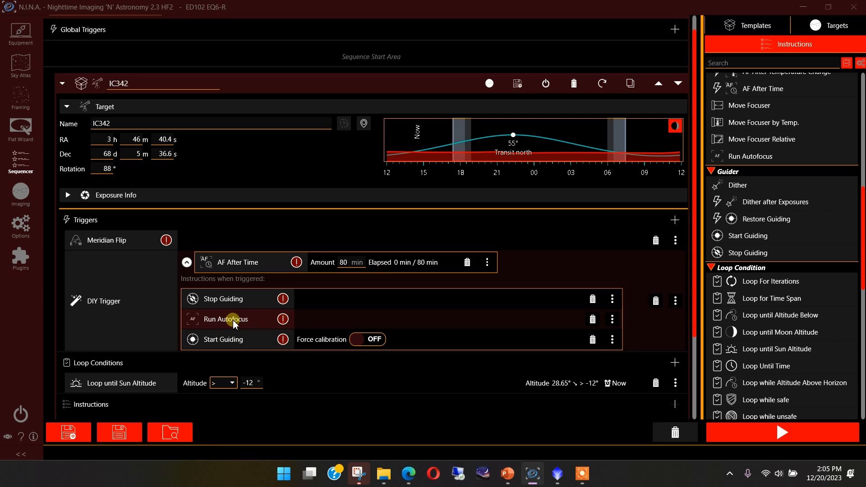
mouse_move(232, 309)
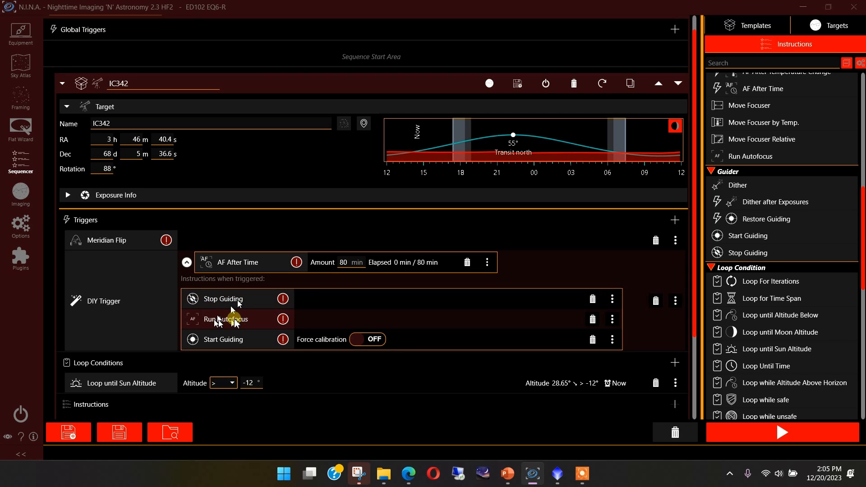
mouse_move(226, 323)
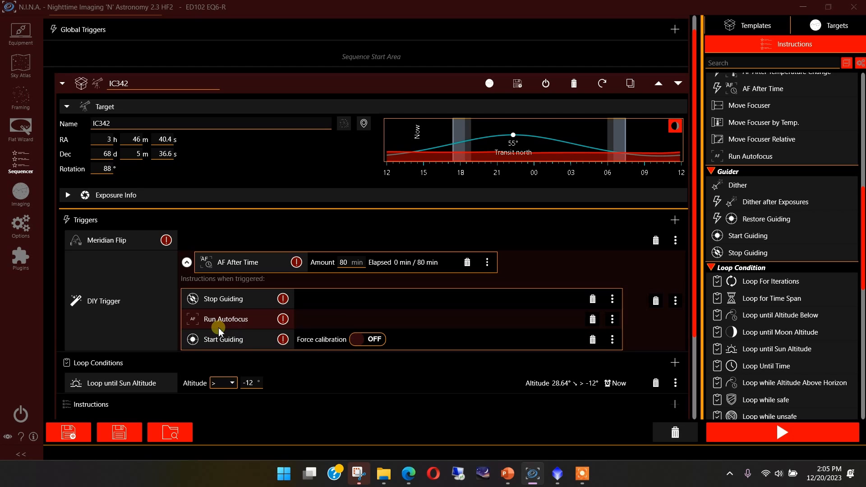
mouse_move(772, 298)
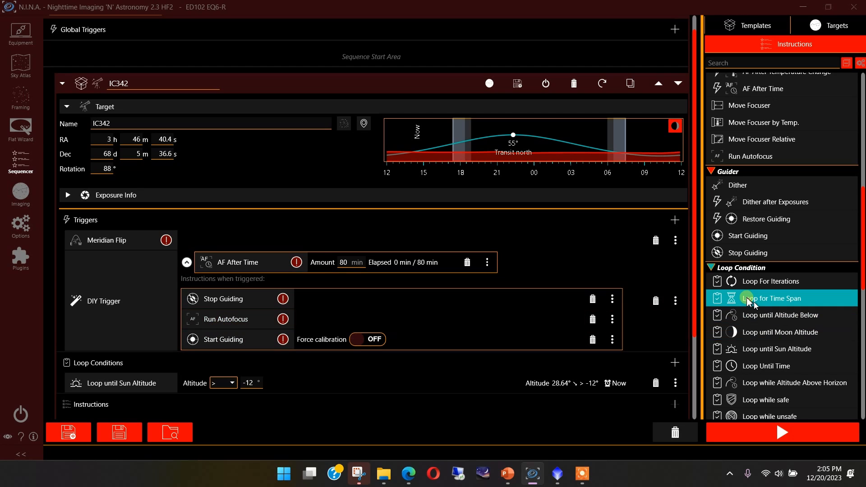
Scroll the Instructions panel toward Telescope to find Slew and center
scroll(down, 3)
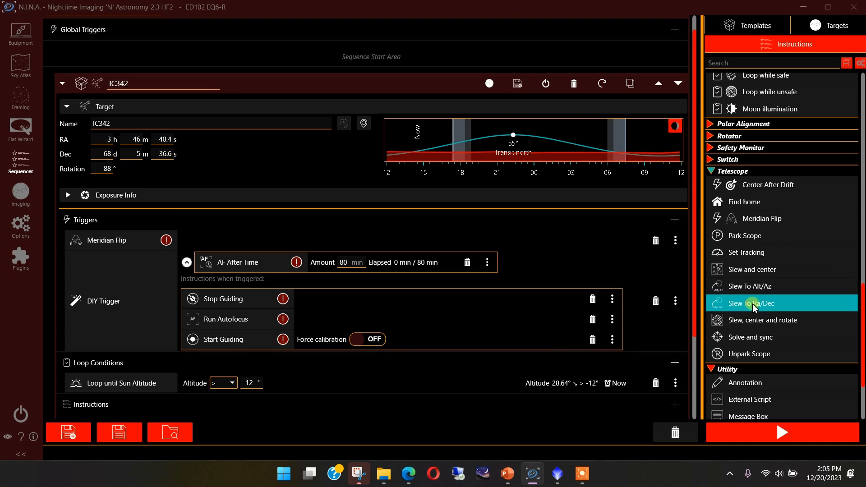
mouse_move(752, 269)
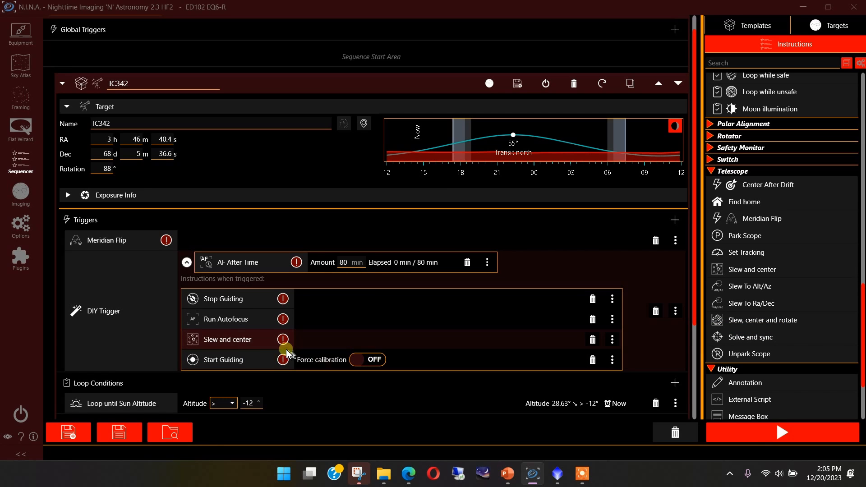
mouse_move(236, 343)
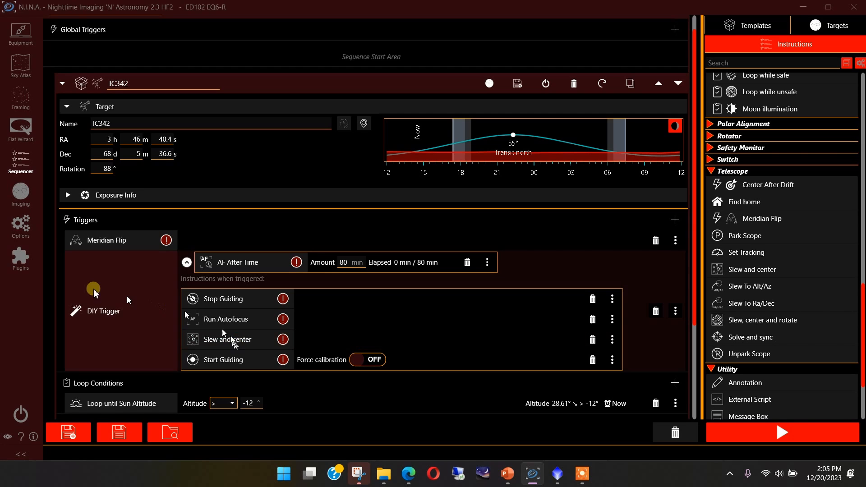
Show the Plate Solving options with ASTAP solver and 0.25 arcmin pointing tolerance
click(21, 223)
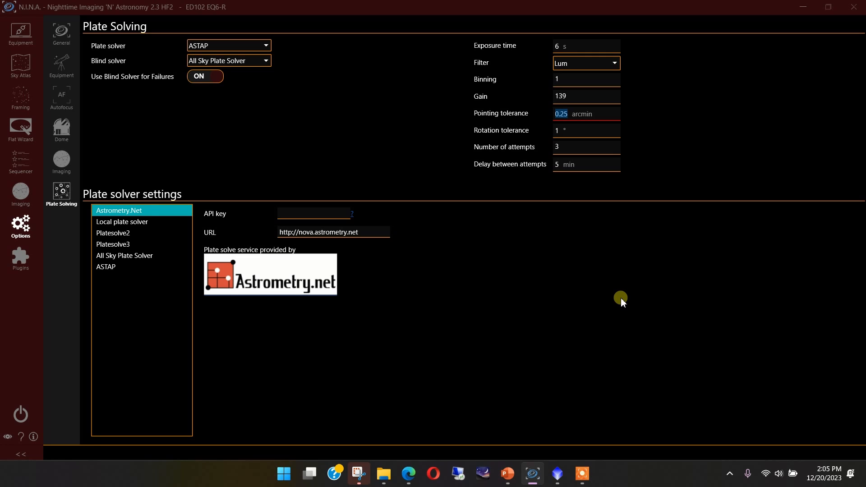
mouse_move(588, 161)
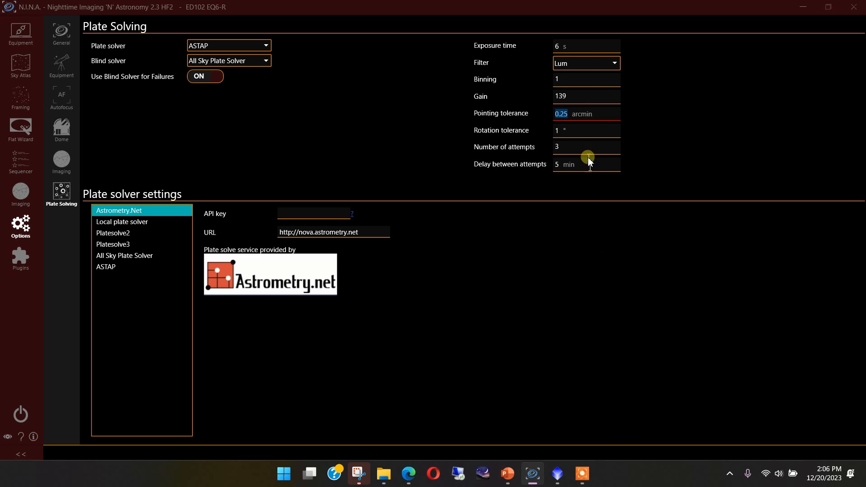
mouse_move(571, 95)
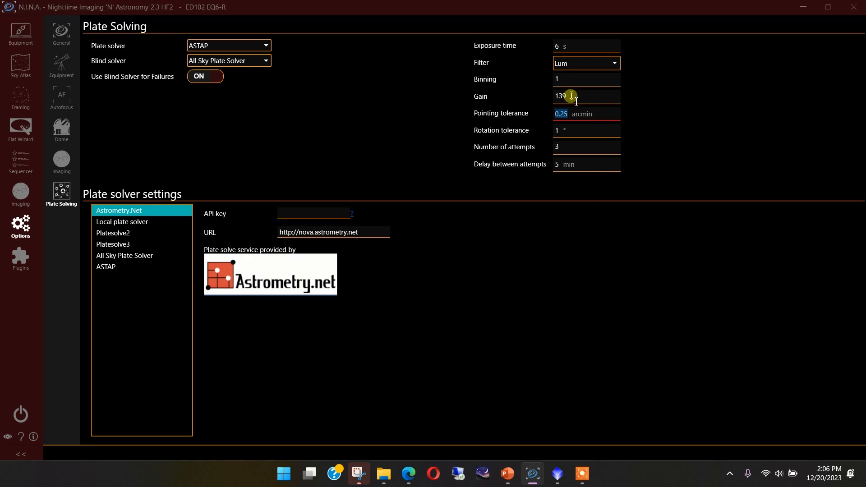
mouse_move(469, 121)
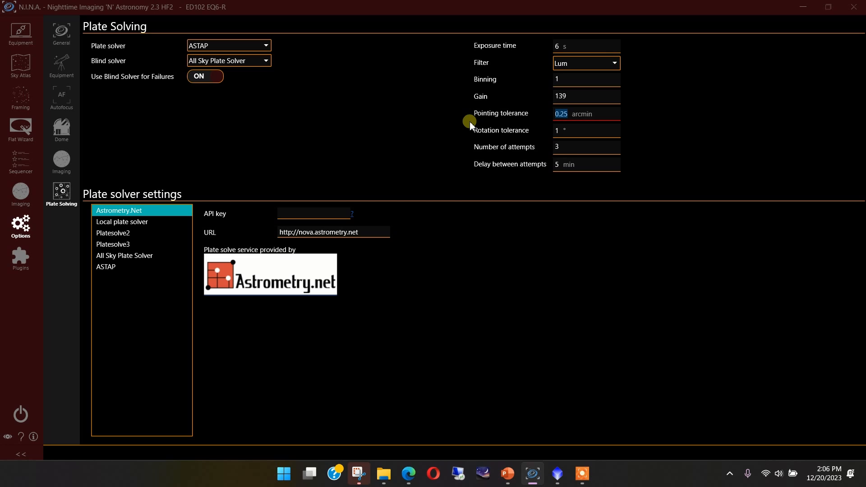
mouse_move(412, 152)
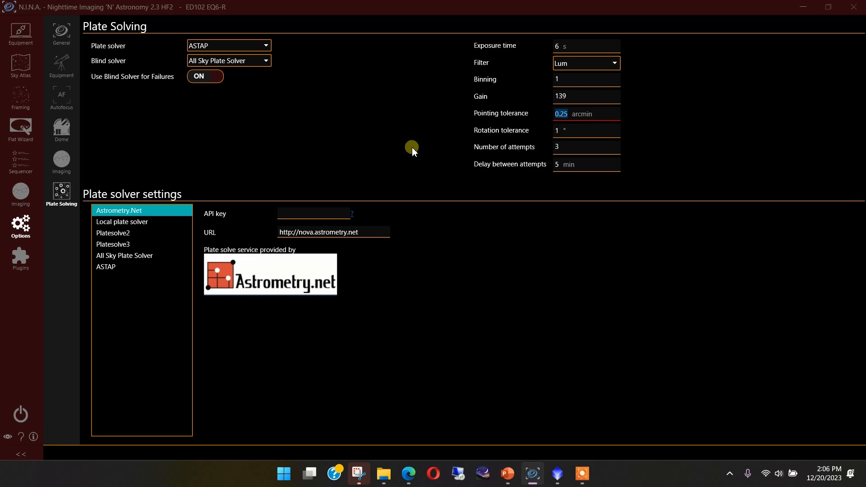
Return to the IC342 sequence, review the Smart Exposure and collapse the DIY Trigger
click(20, 160)
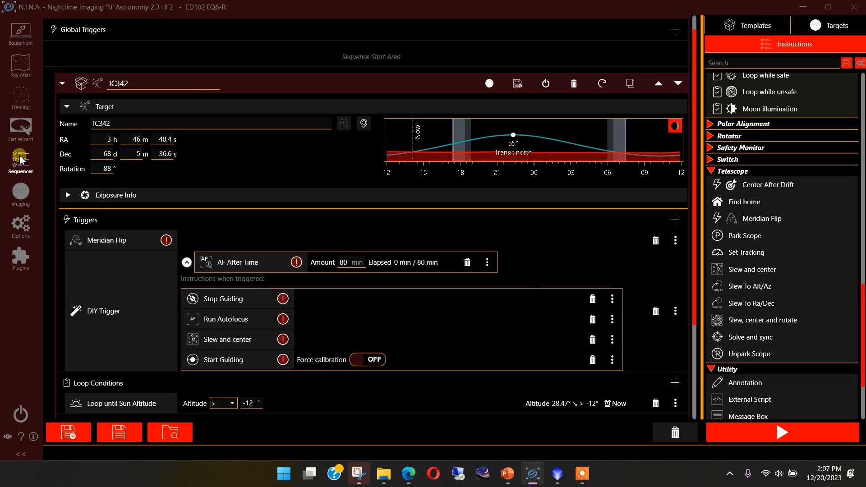
mouse_move(248, 299)
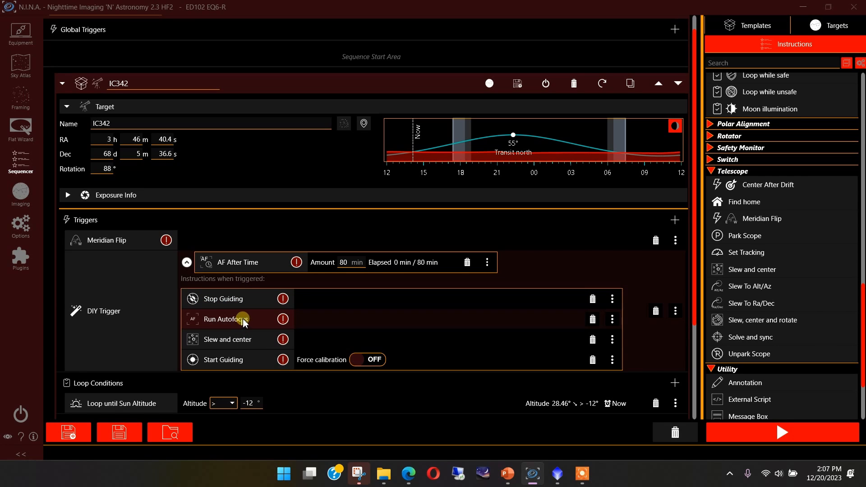
scroll(down, 3)
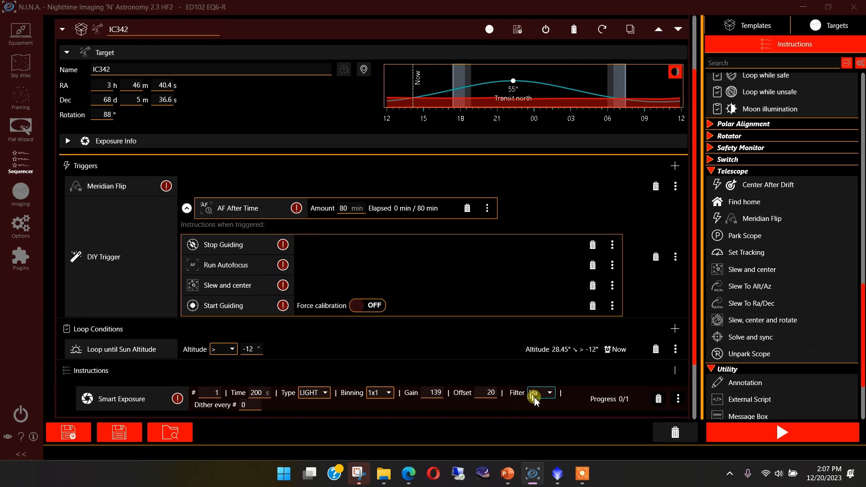
mouse_move(226, 276)
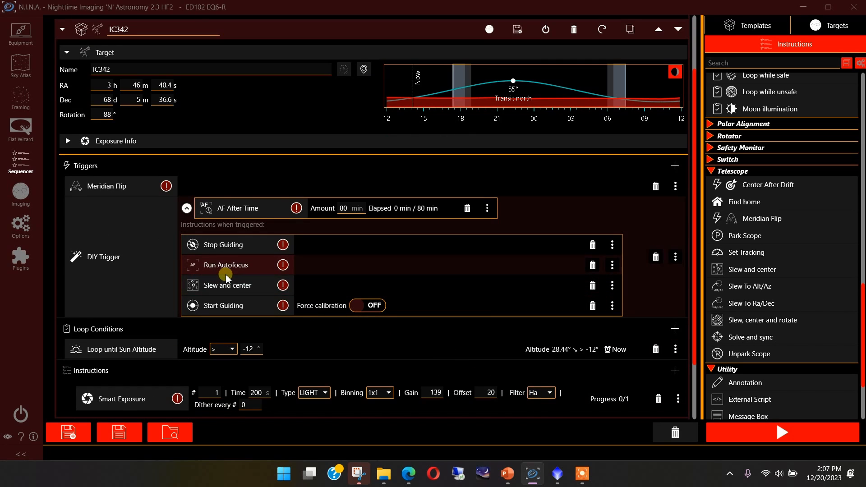
mouse_move(221, 292)
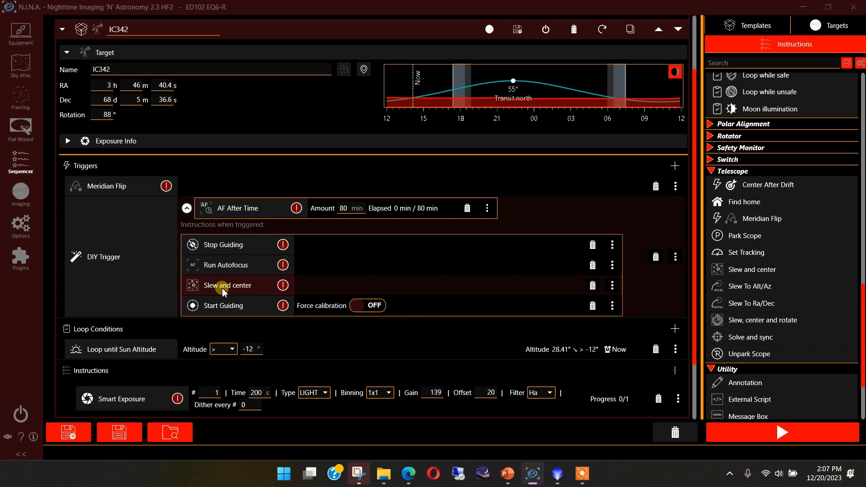
mouse_move(551, 406)
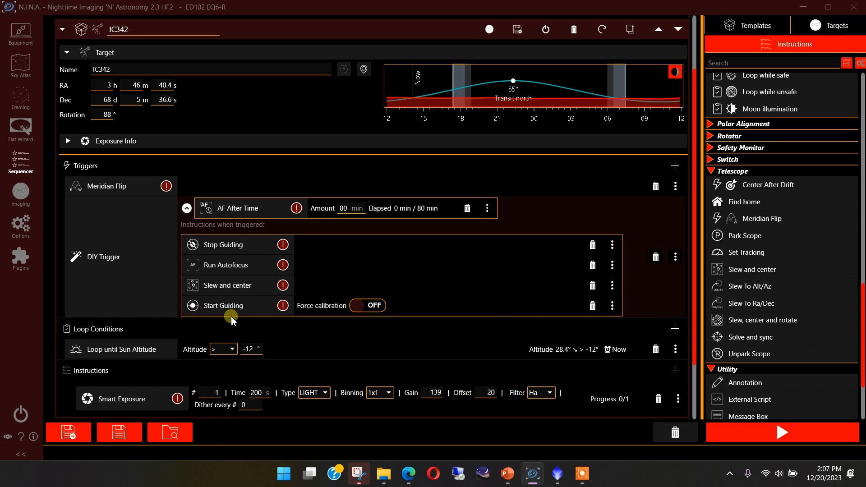
mouse_move(458, 151)
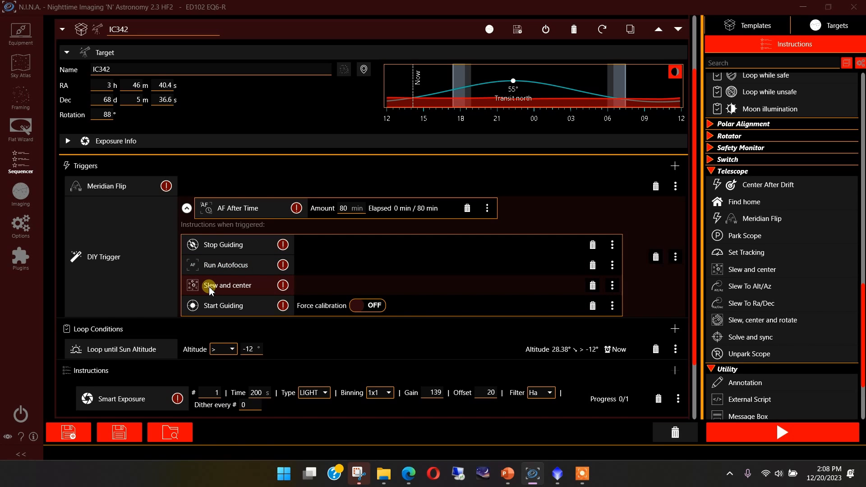
click(186, 208)
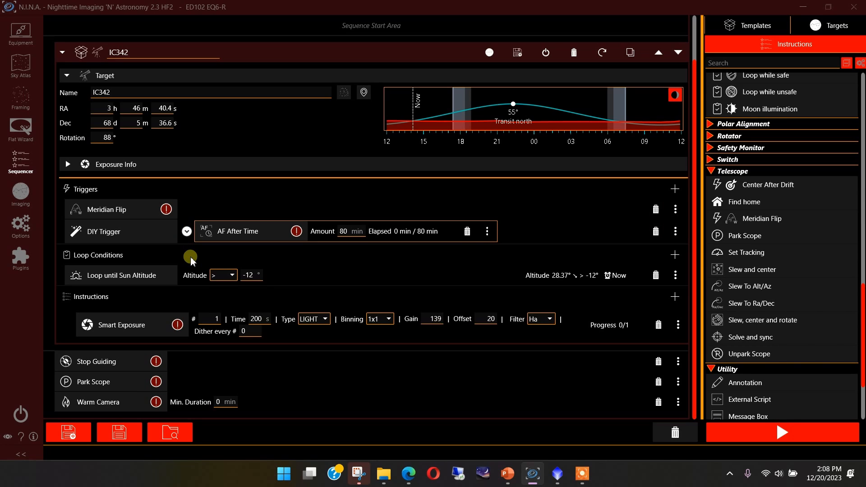
mouse_move(187, 249)
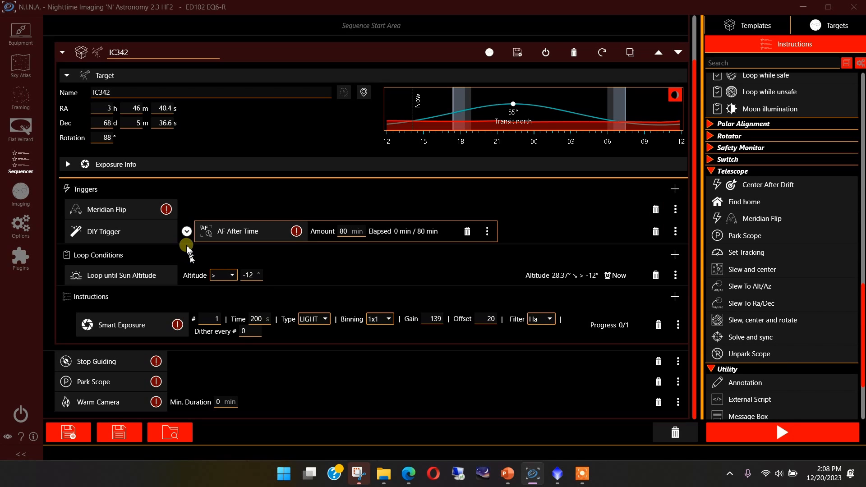
Switch to PixInsight and play the Blink animation over the IC342 blue subframes
click(556, 473)
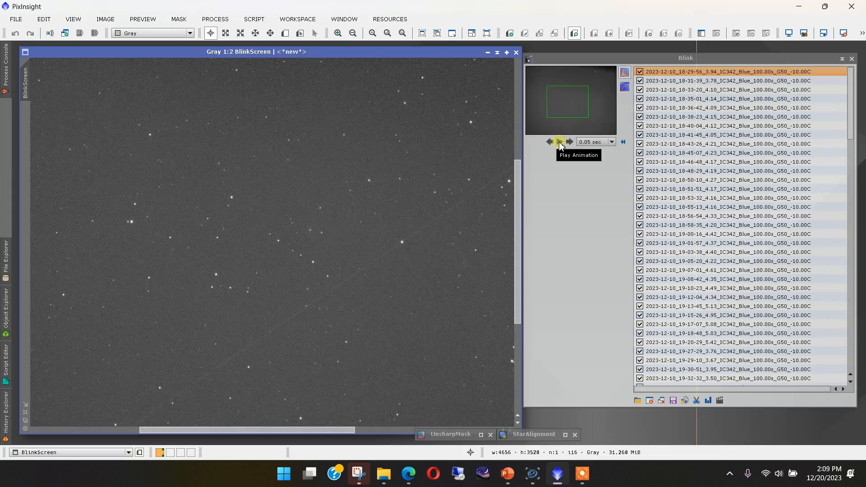
click(559, 142)
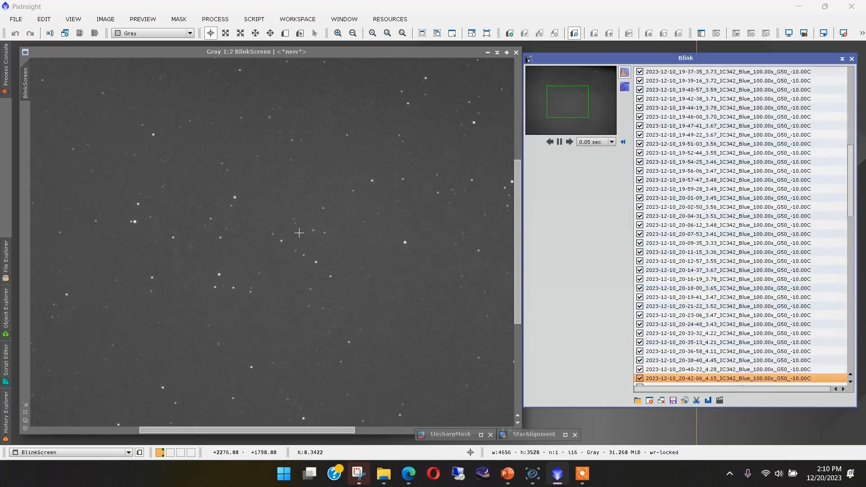
scroll(down, 3)
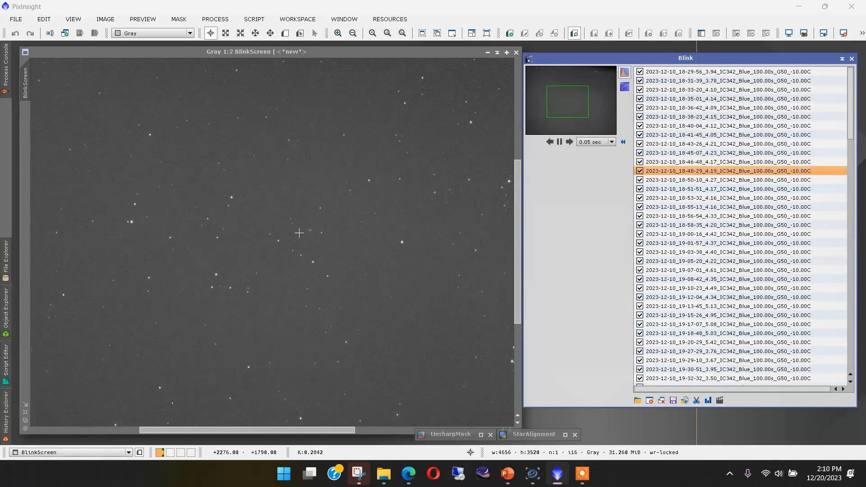
click(725, 360)
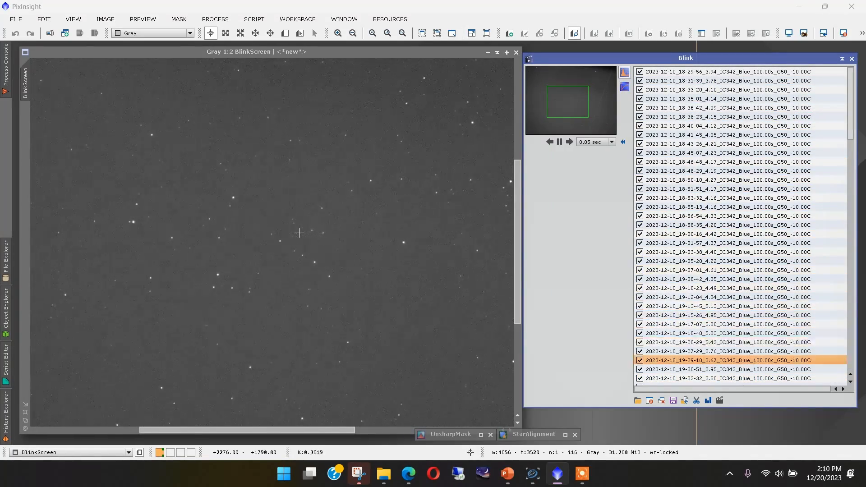